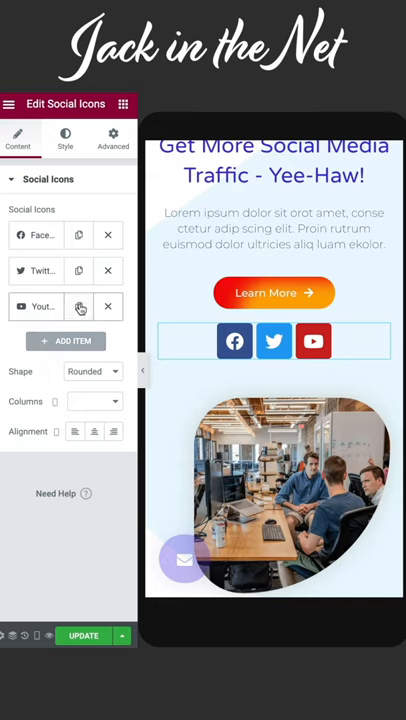
mouse_move(108, 307)
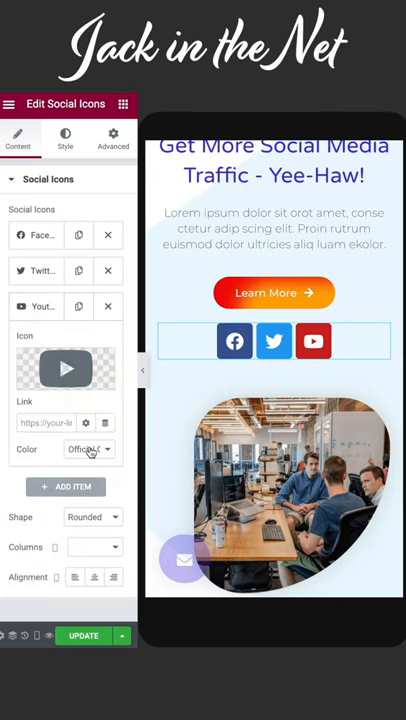
Try a custom colour for the YouTube item and for all social icons.
click(90, 449)
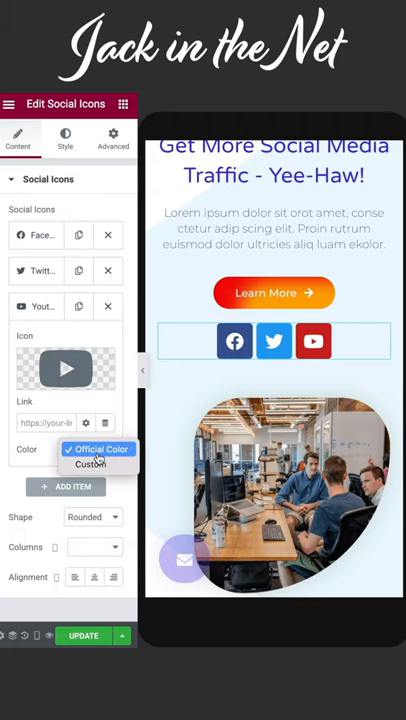
click(92, 463)
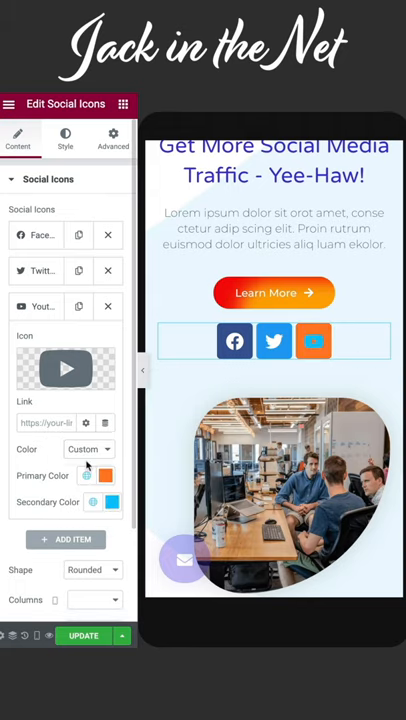
click(64, 138)
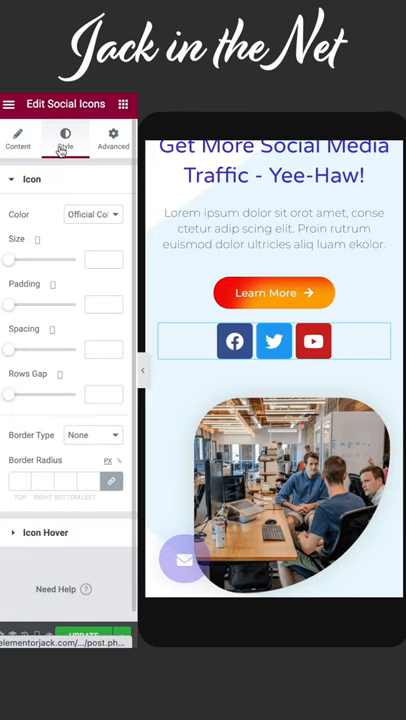
click(90, 214)
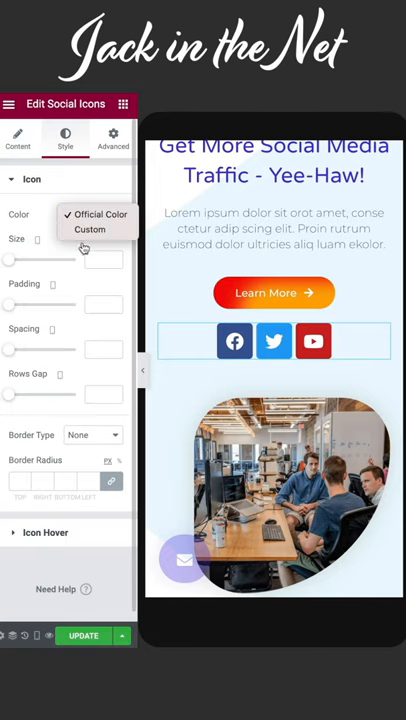
click(90, 228)
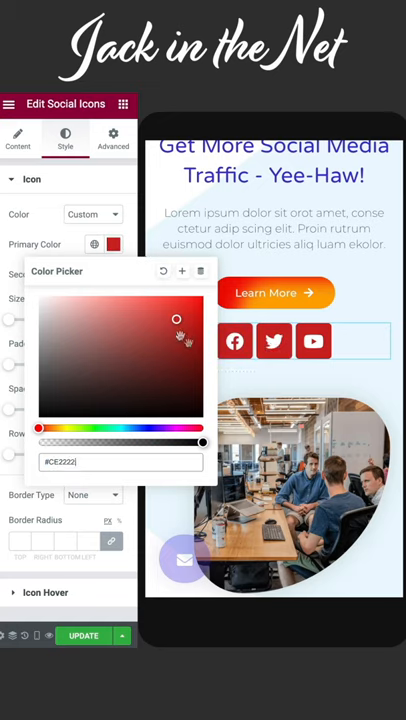
Set the social icons' Shape to Circle.
click(18, 138)
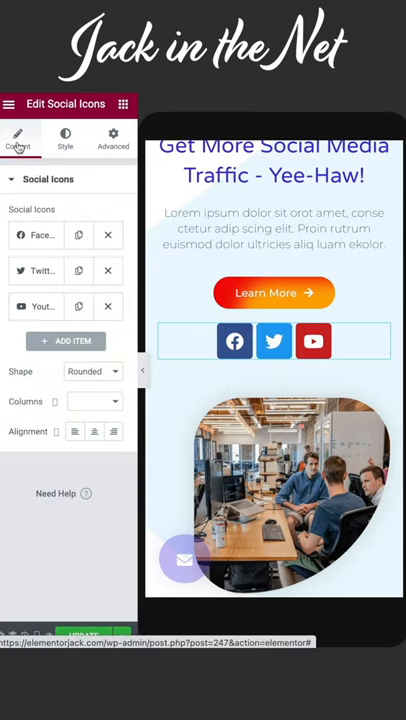
click(85, 371)
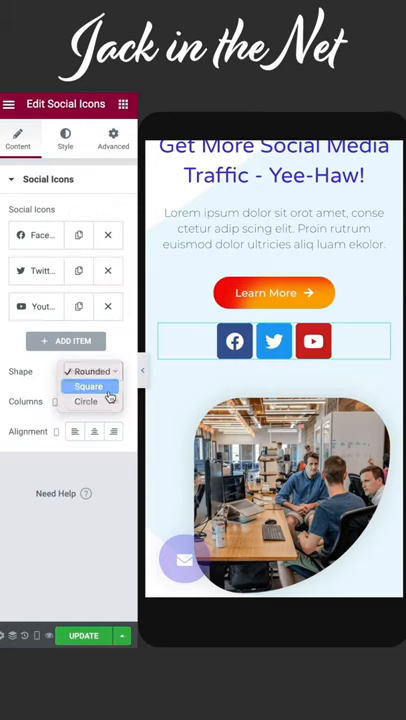
click(85, 401)
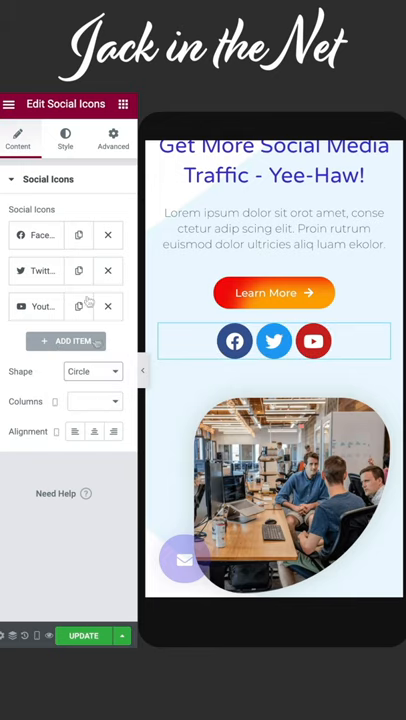
Set a custom border radius: other fields 0, Top corner 50.
click(64, 138)
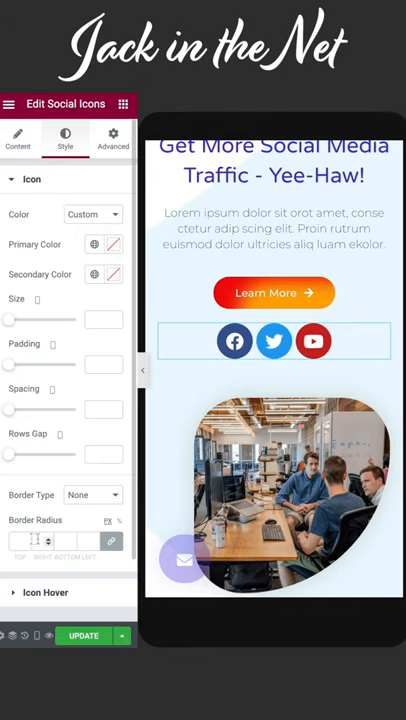
text(0)
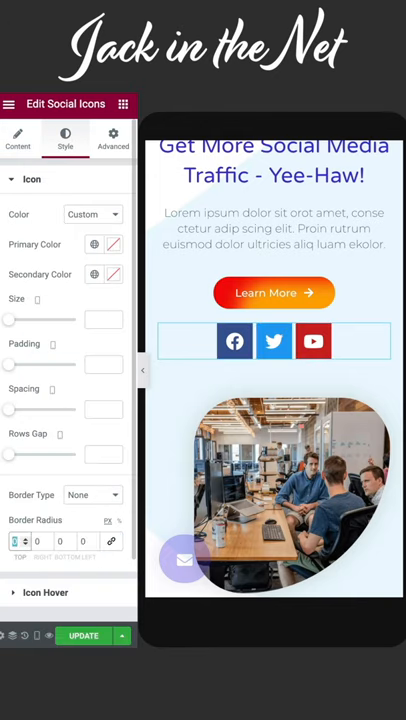
text(50)
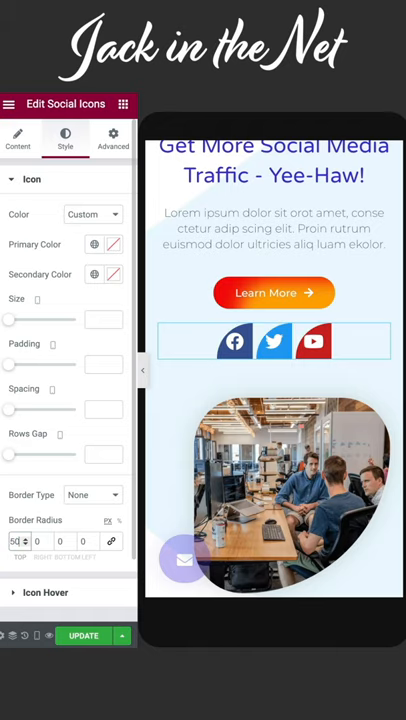
click(17, 138)
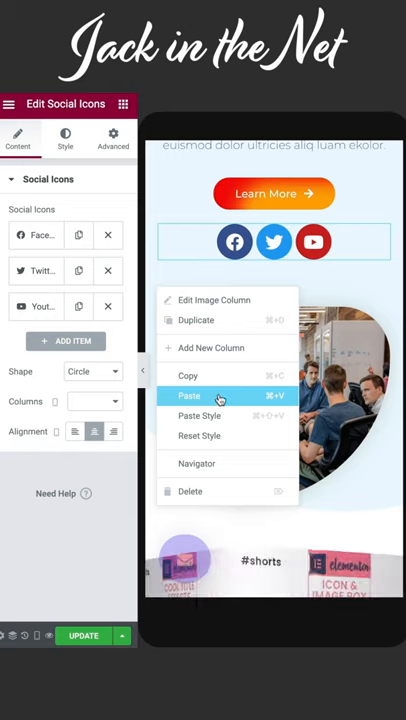
Paste the social icons beside the image, with column widths 20% and 80%.
click(214, 300)
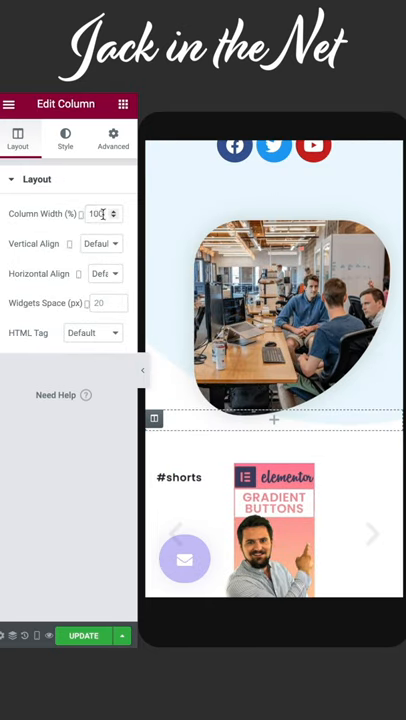
text(20)
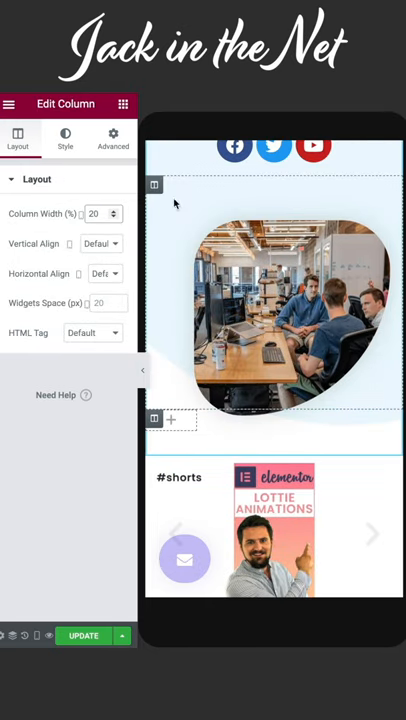
text(80)
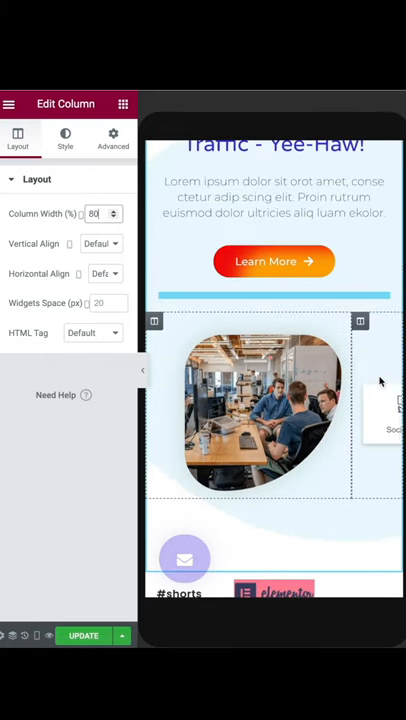
click(385, 430)
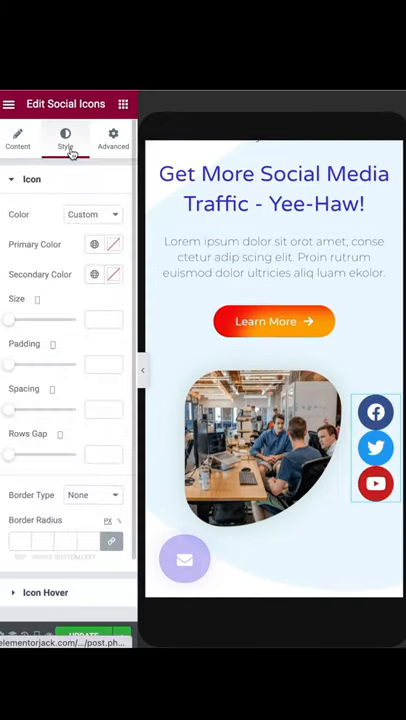